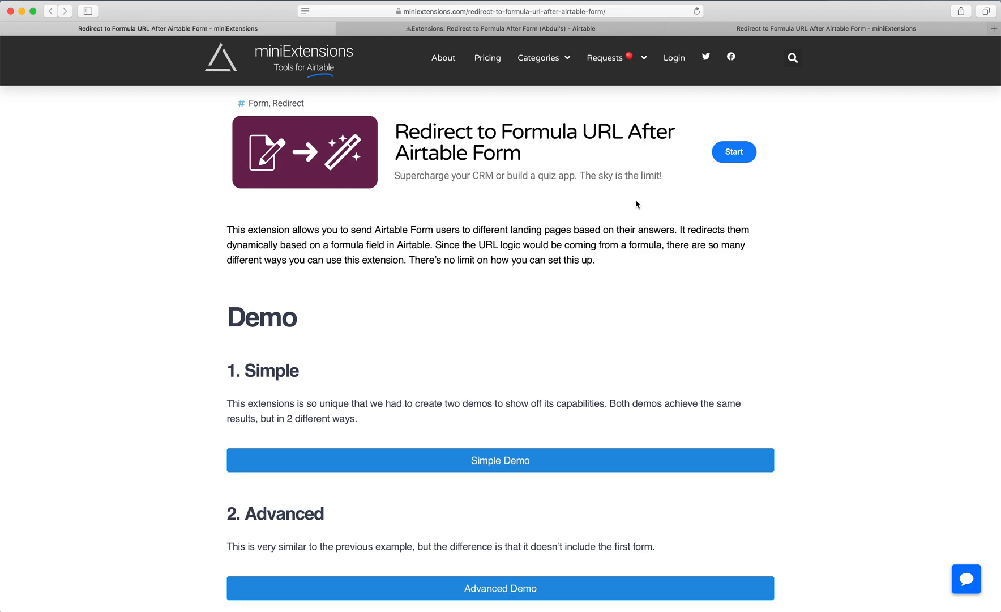
pyautogui.moveTo(428, 154)
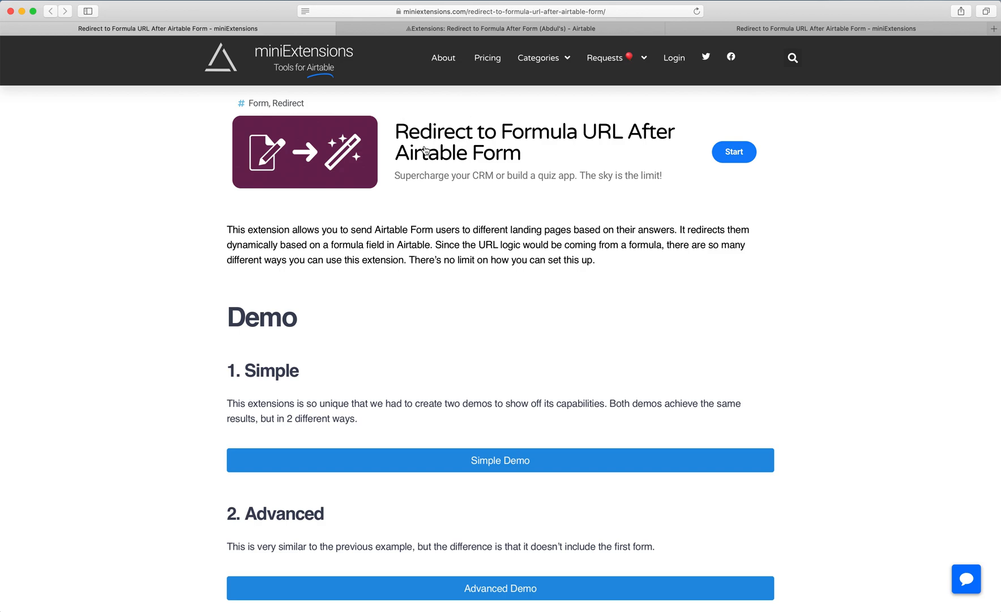
pyautogui.moveTo(403, 167)
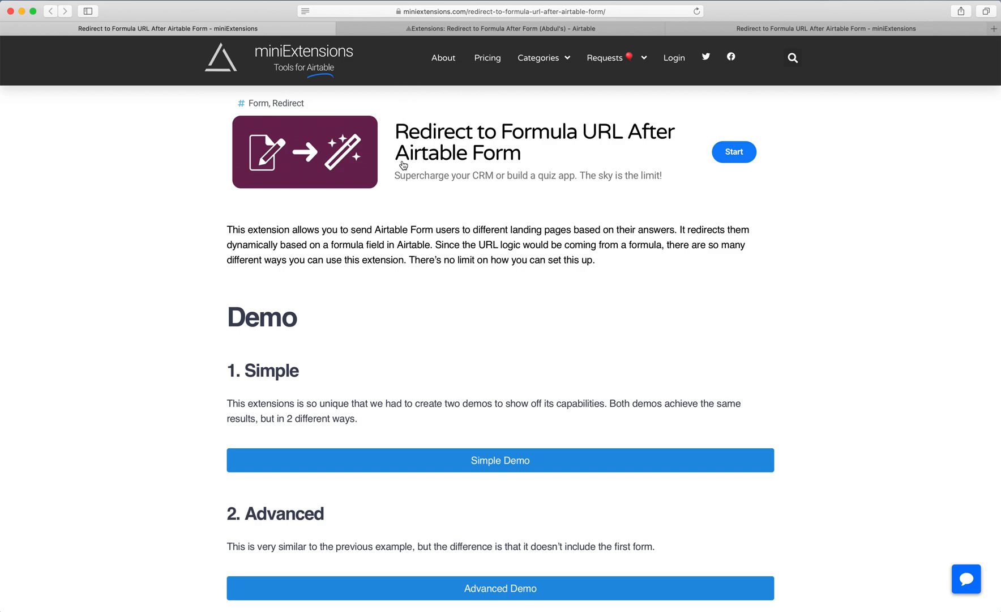
pyautogui.moveTo(409, 168)
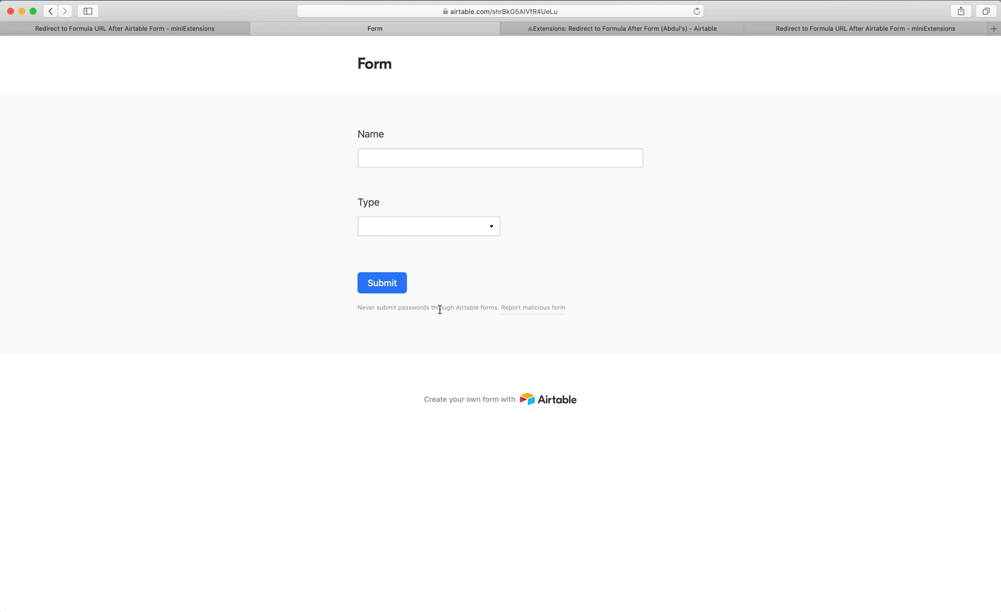
# - Submit the Simple Demo form with name 'Abdul' and Type Student, then leave the redirect
pyautogui.write('A')
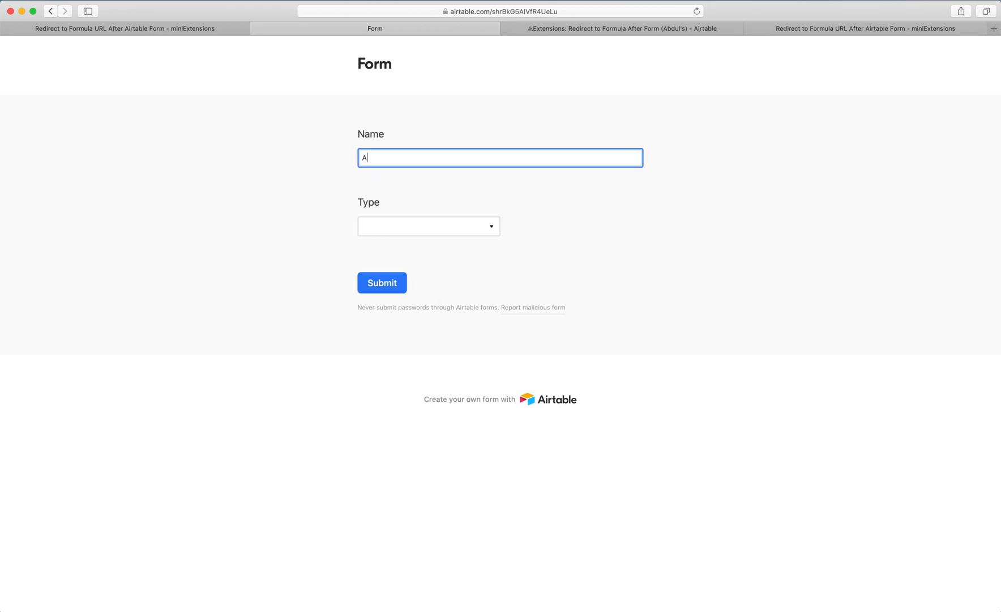
pyautogui.write('bdul')
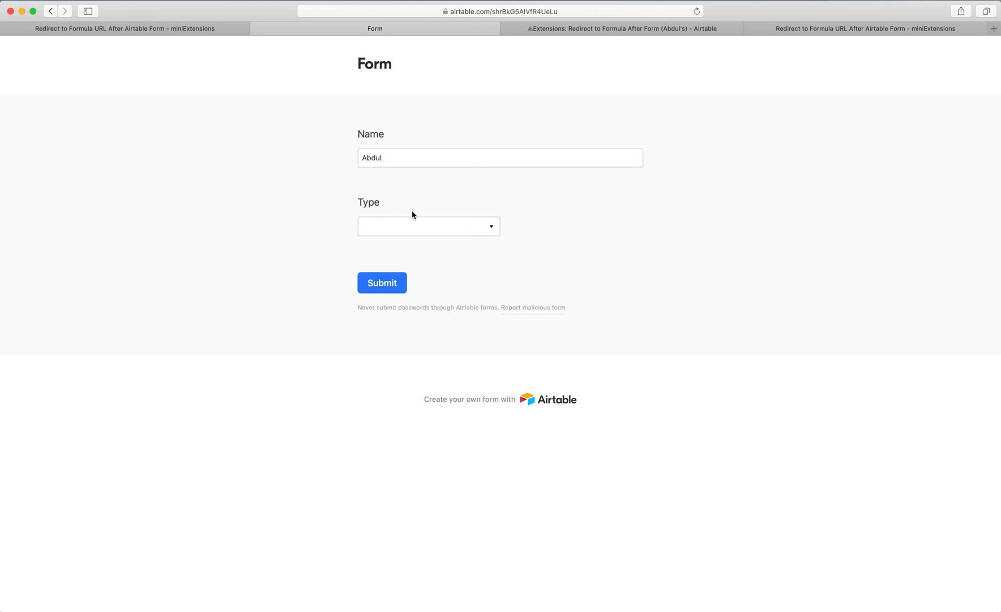
pyautogui.click(428, 225)
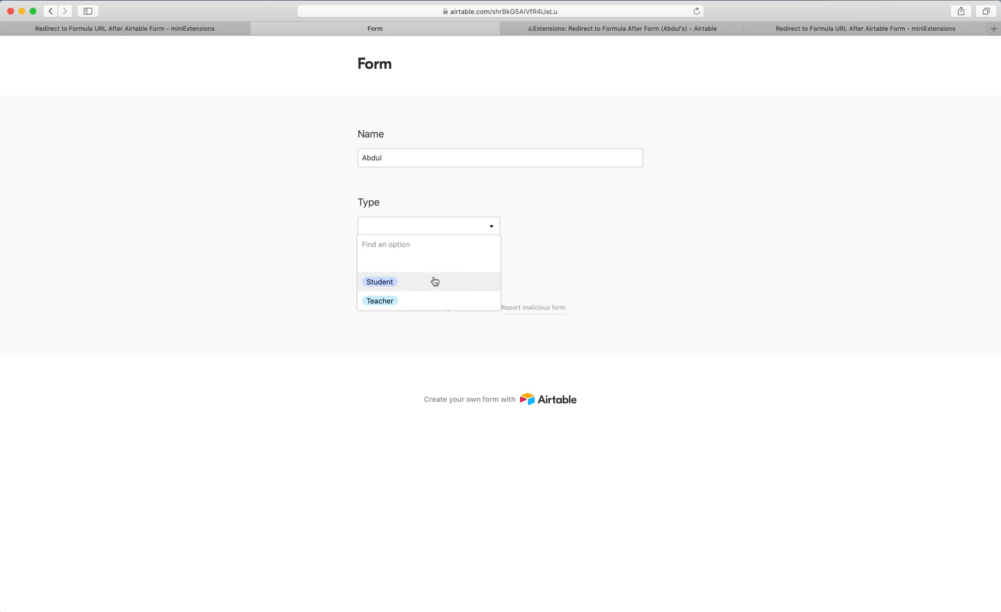
pyautogui.click(379, 280)
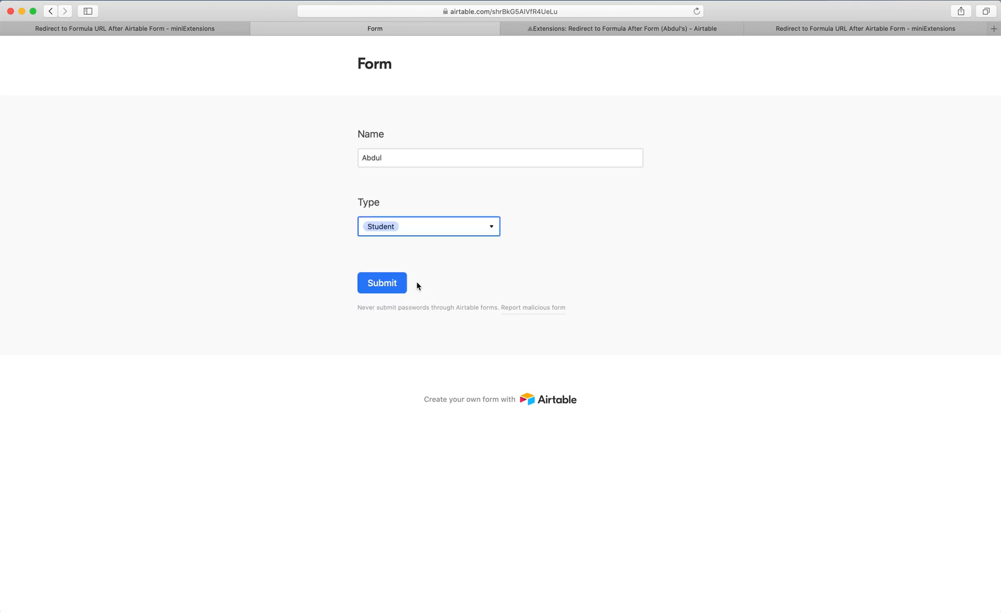
pyautogui.click(382, 282)
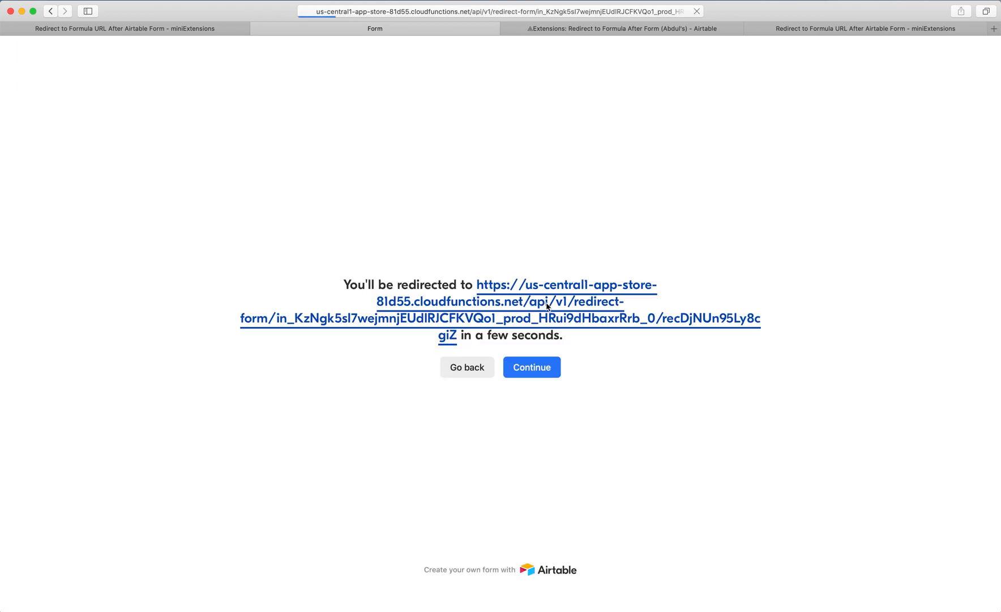
pyautogui.click(532, 367)
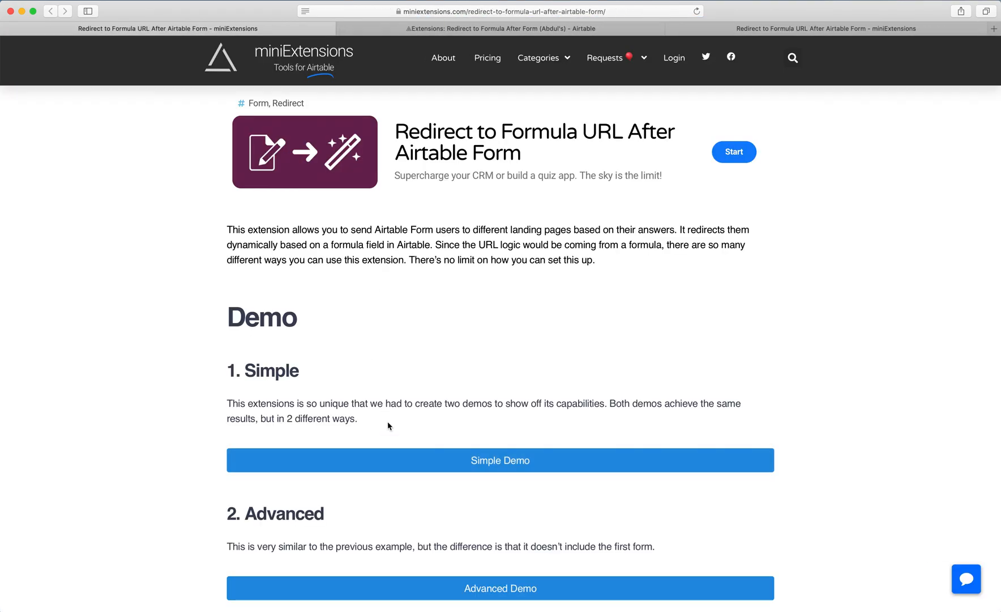
# - Resubmit the form as Teacher and continue to the GLOBE Teacher's Guide landing page
pyautogui.click(500, 460)
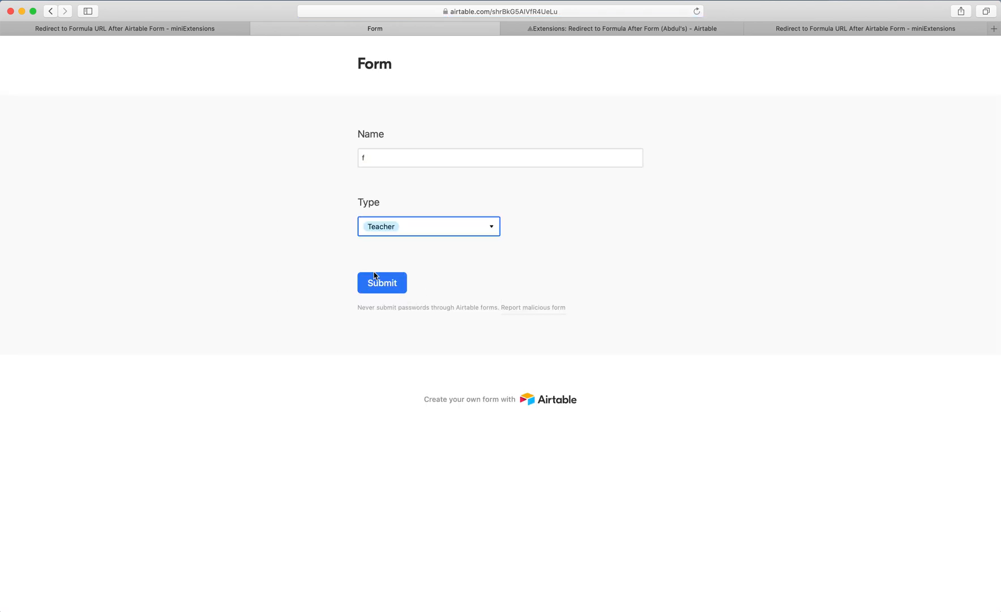
pyautogui.click(382, 282)
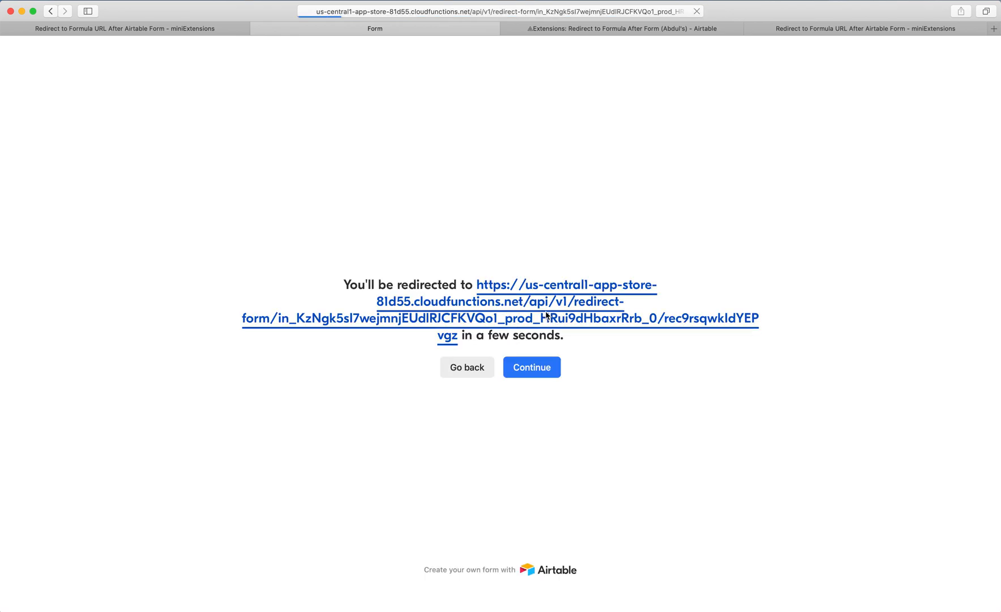
pyautogui.click(532, 367)
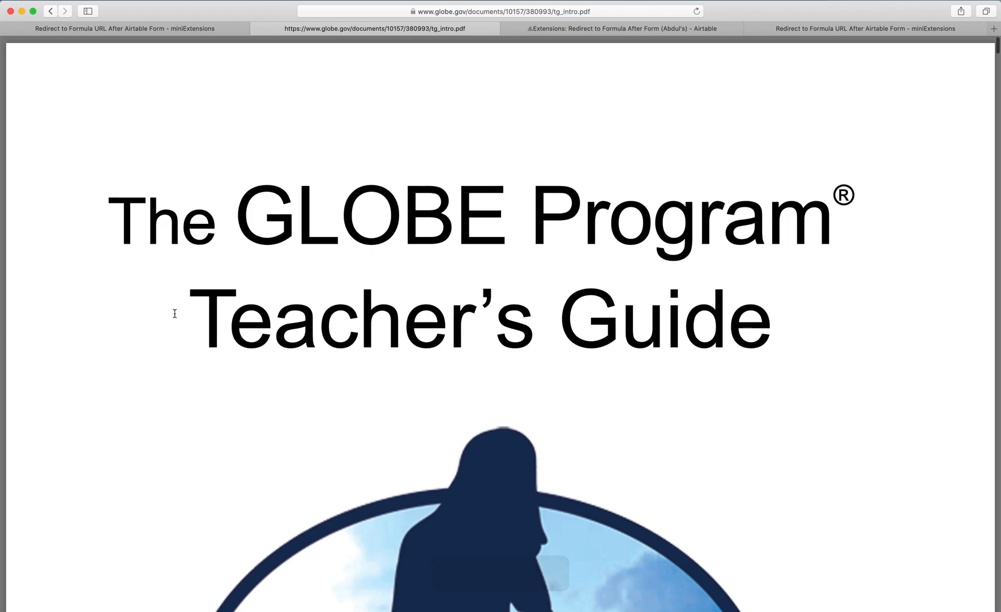
pyautogui.click(127, 29)
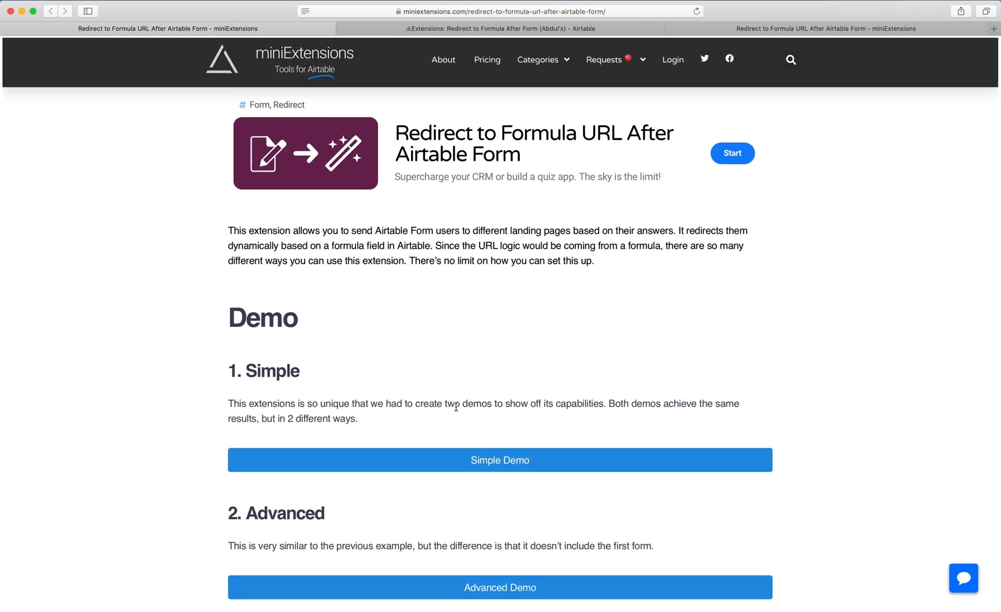
# - Fill the DEMO Advanced form's Request with 'I need help' and submit it
pyautogui.scroll(-3)
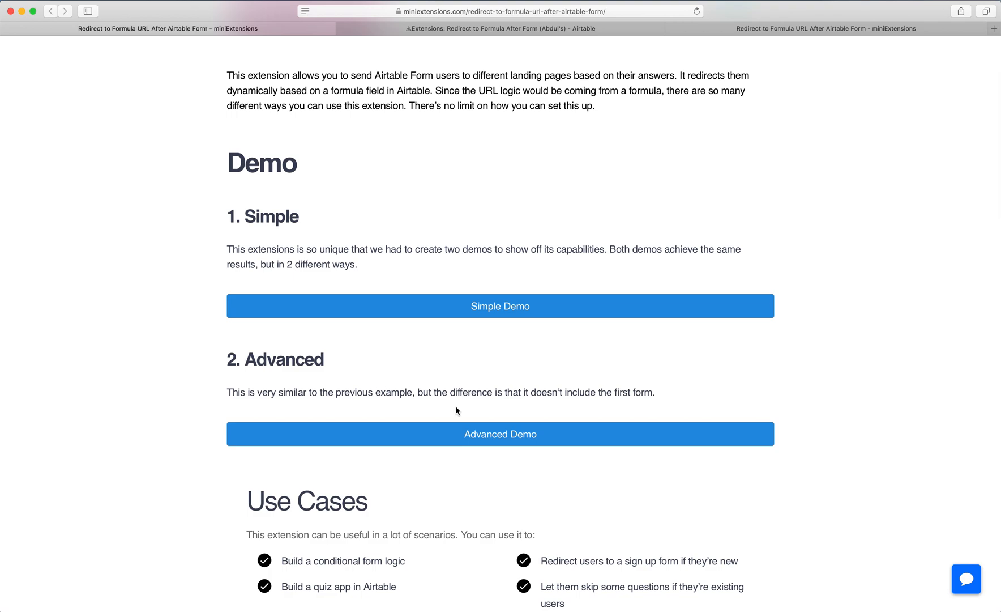
pyautogui.moveTo(459, 418)
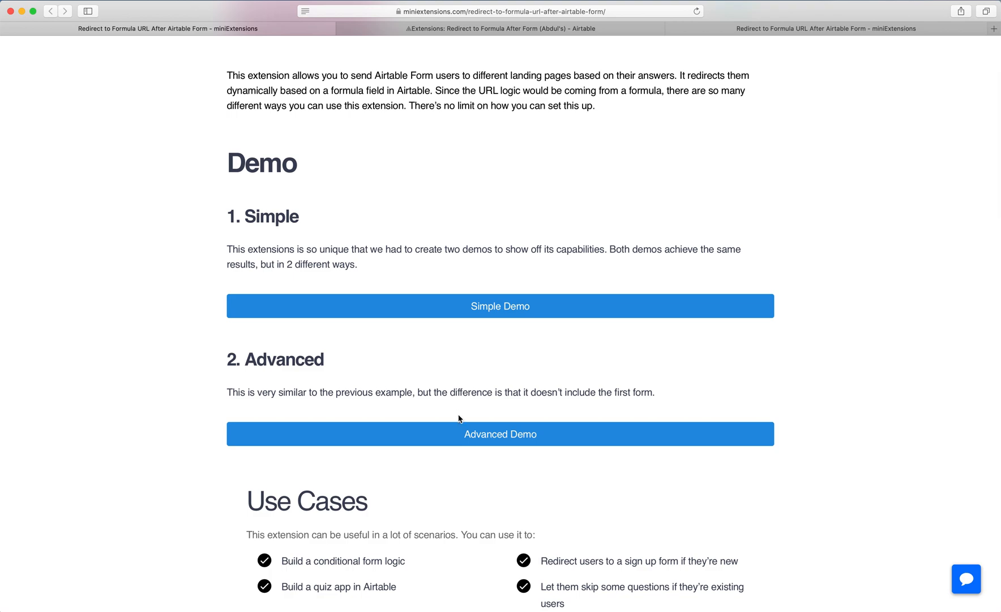
pyautogui.click(499, 433)
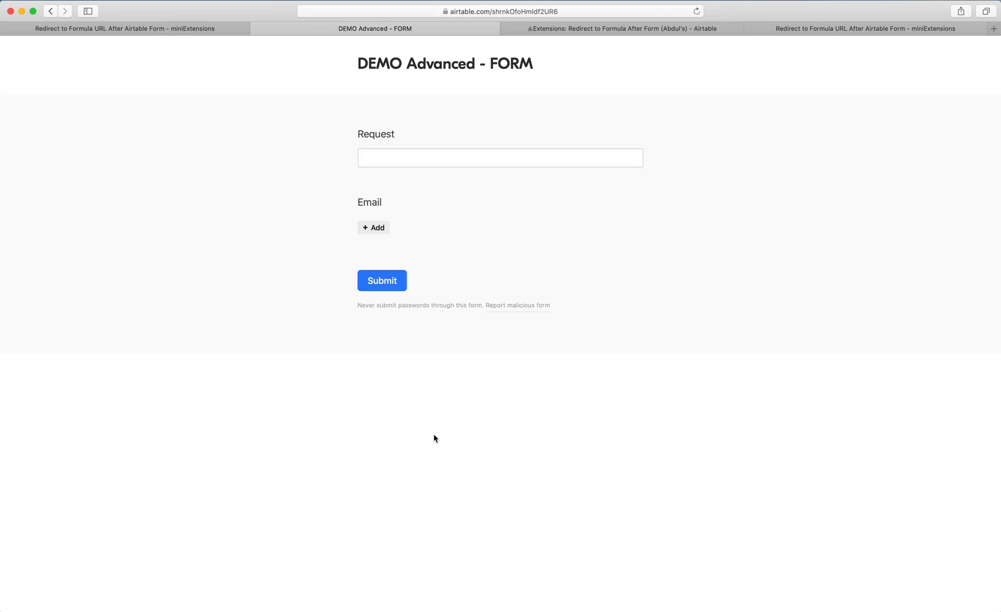
pyautogui.click(499, 157)
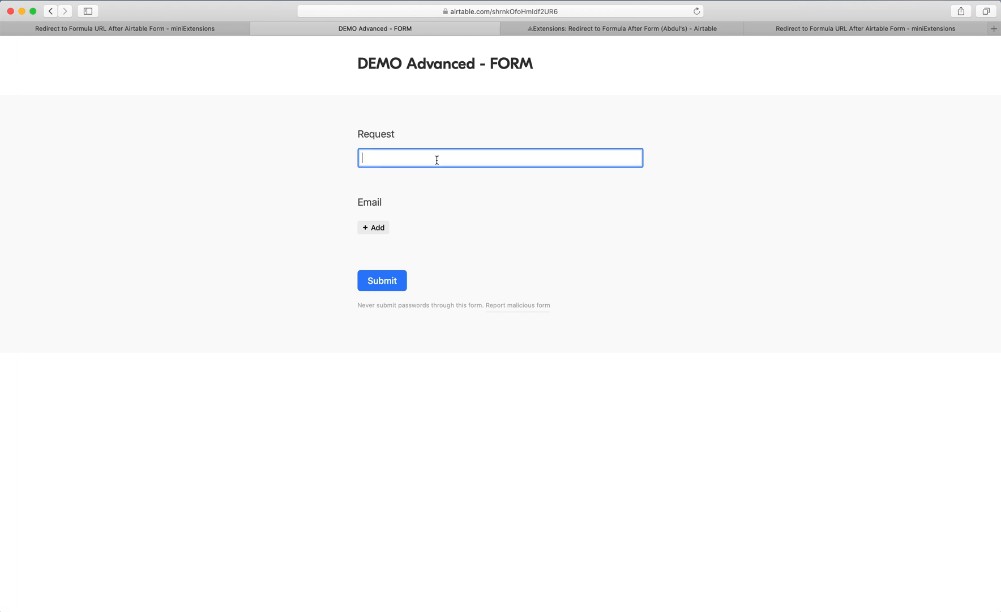
pyautogui.write('I need h')
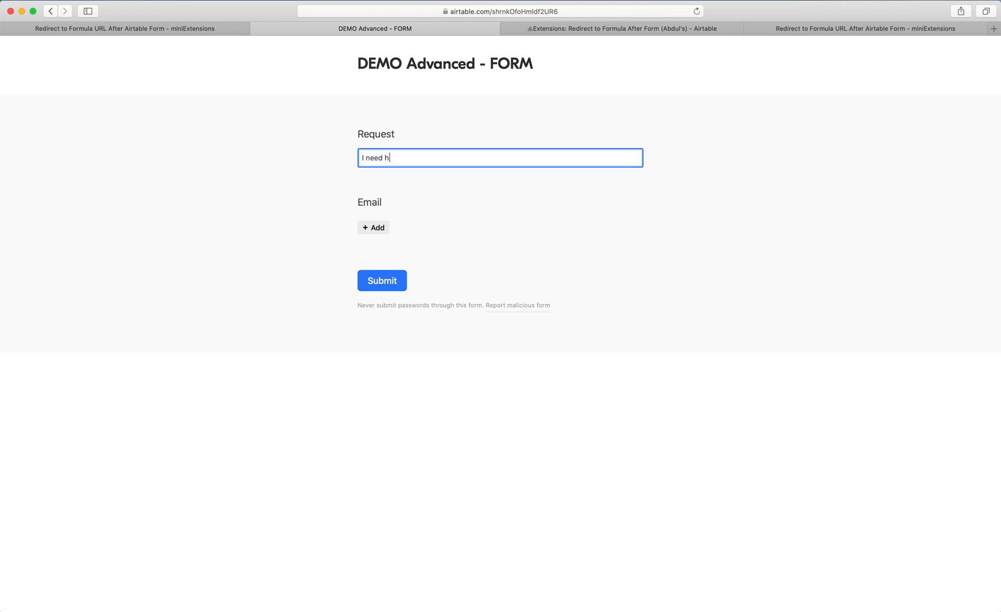
pyautogui.click(373, 226)
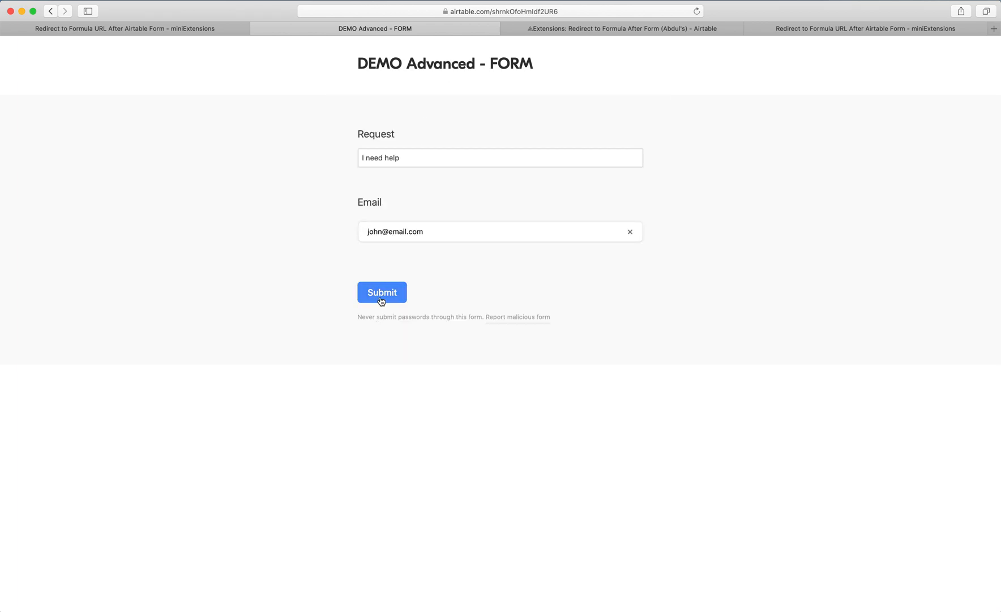
pyautogui.click(381, 292)
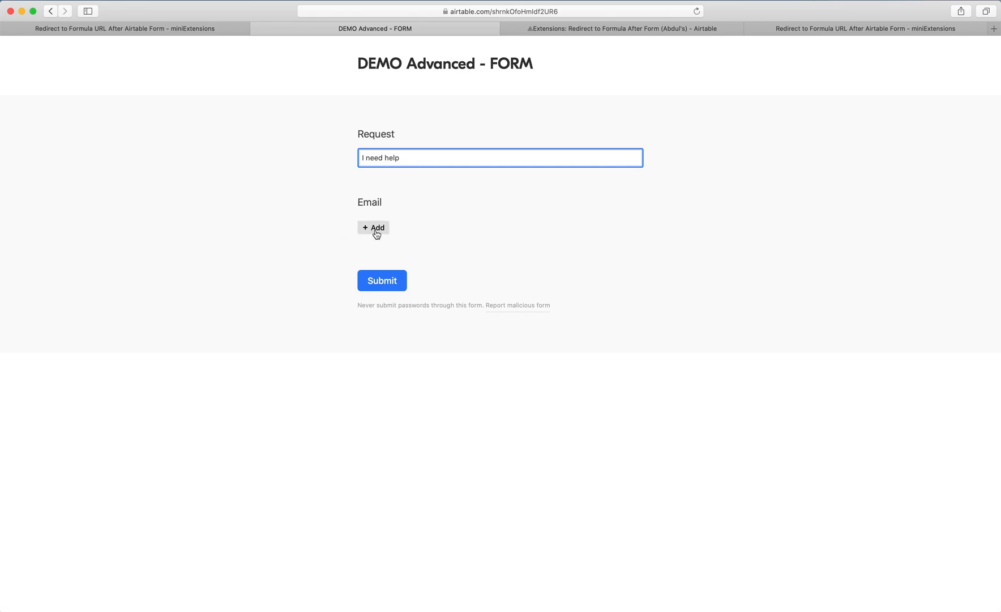
# - Submit and continue to the New User (Demo) form with 'I need help' prefilled
pyautogui.click(373, 228)
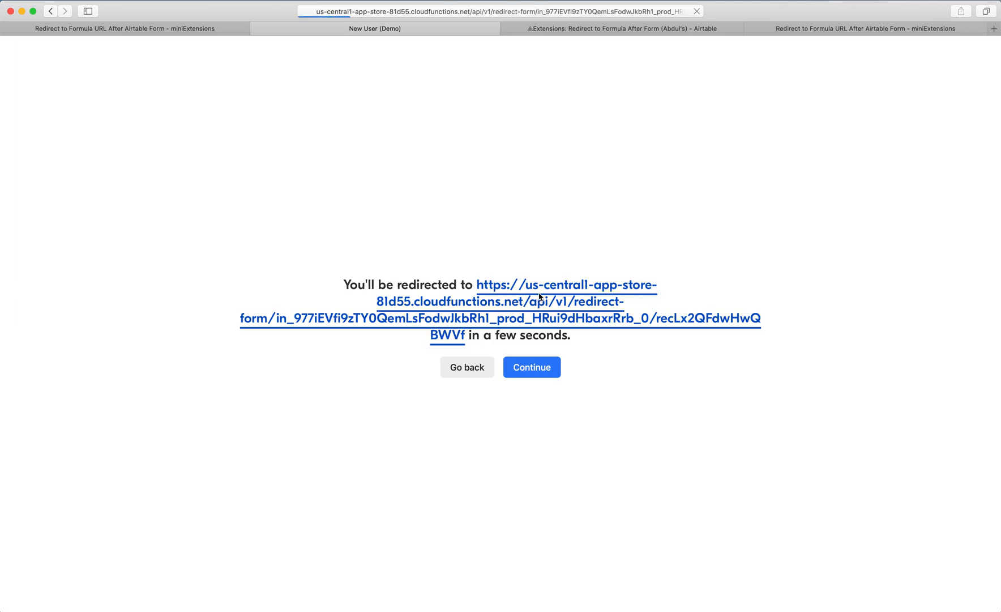
pyautogui.click(532, 367)
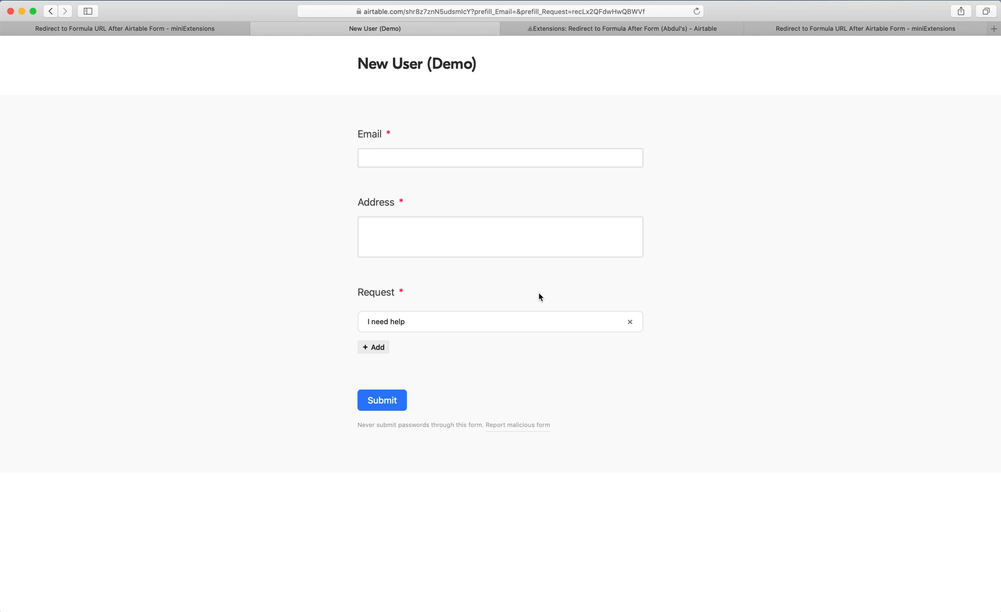
pyautogui.moveTo(353, 298)
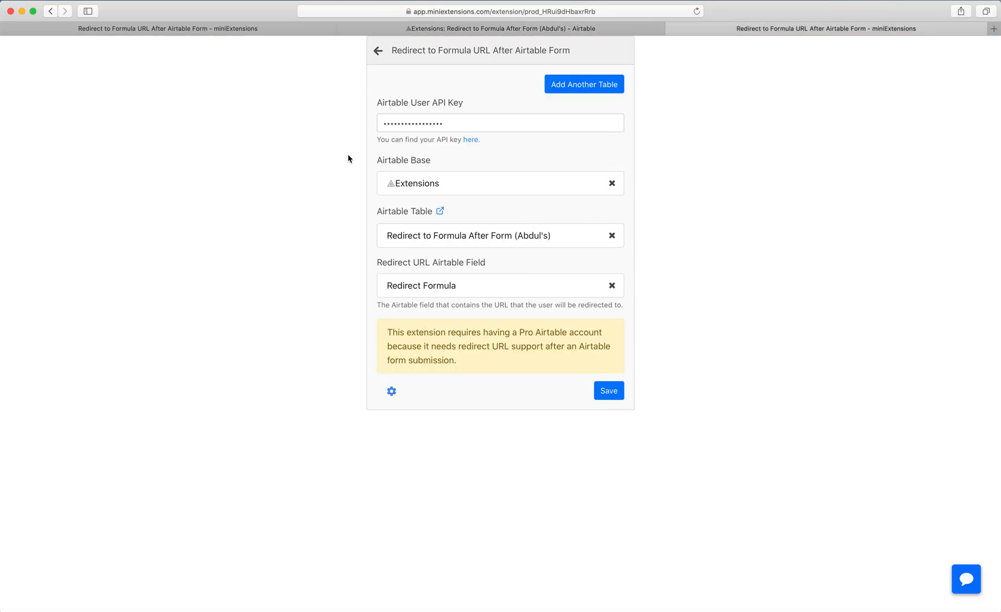
pyautogui.moveTo(422, 101)
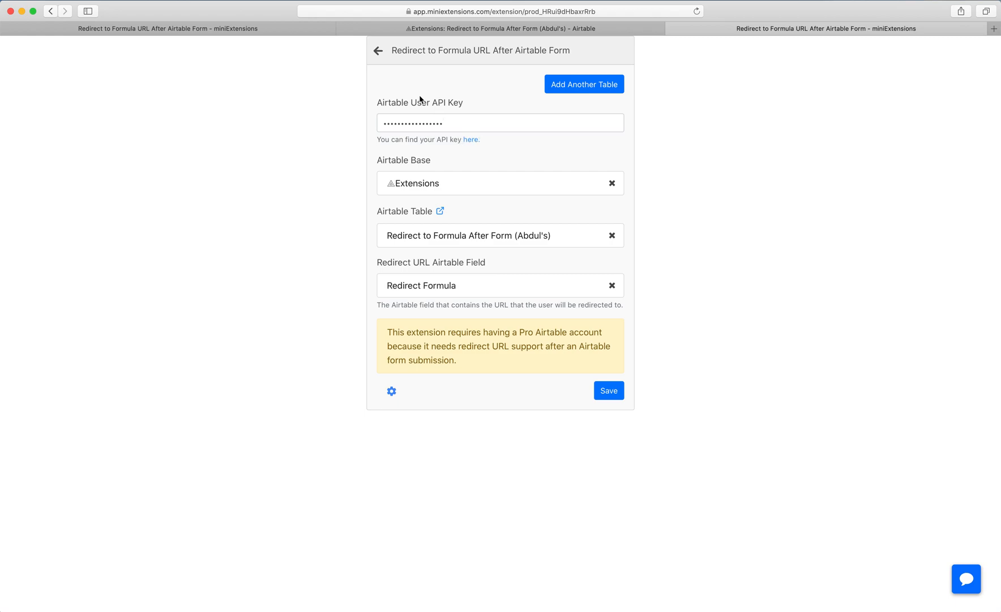
pyautogui.moveTo(469, 142)
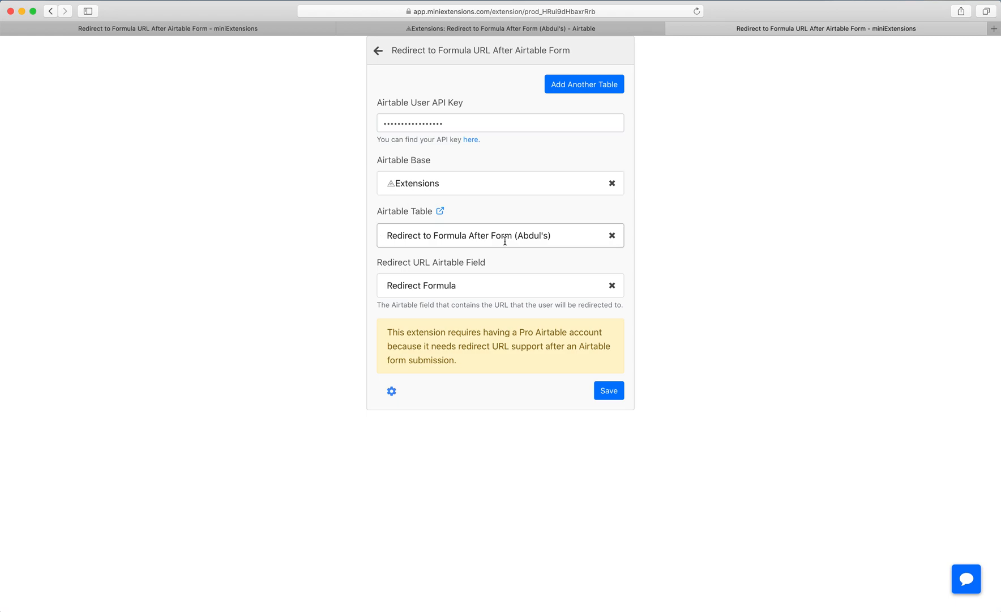
pyautogui.moveTo(414, 265)
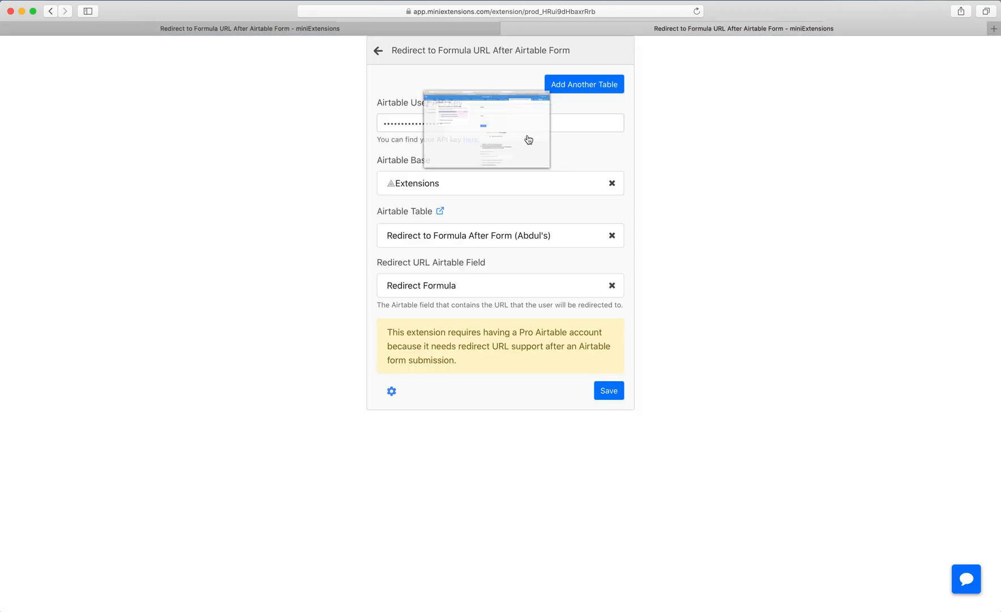
pyautogui.moveTo(978, 127)
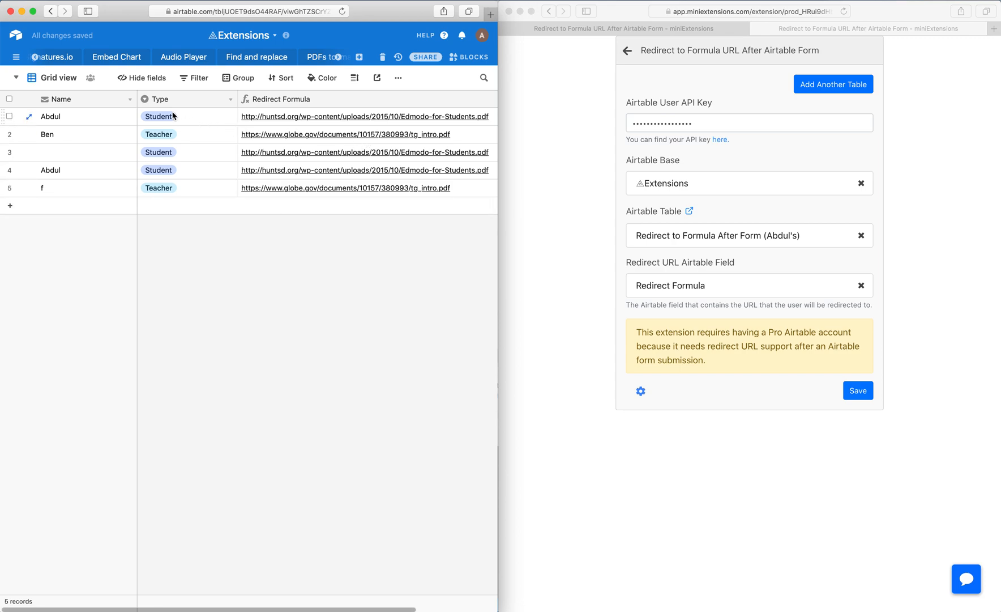
# - Inspect the Redirect Formula field's IF(Type = 'Teacher', …) formula, highlighting the Teacher URL and Type
pyautogui.click(282, 98)
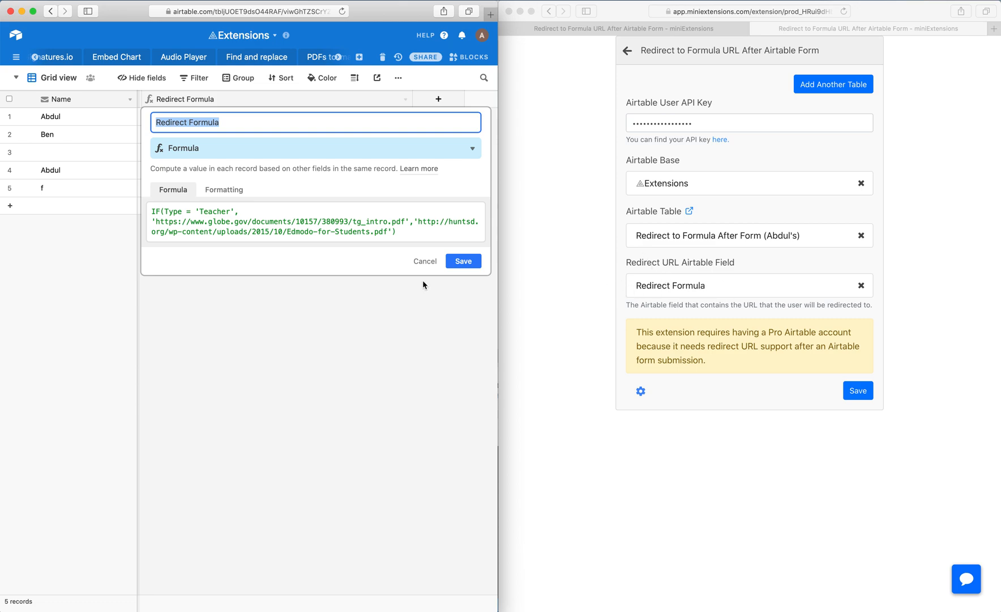
pyautogui.click(301, 221)
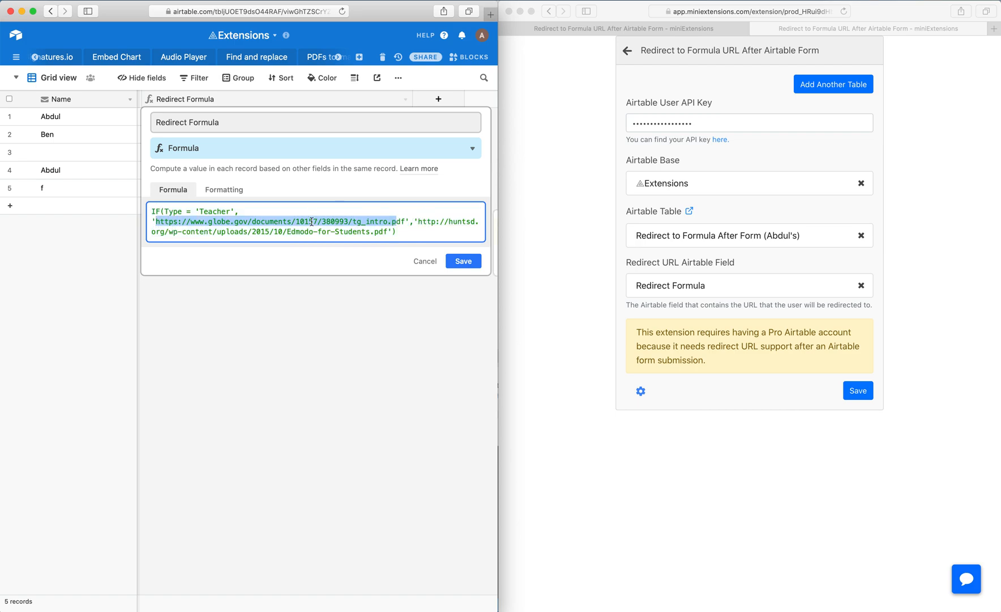
pyautogui.doubleClick(172, 210)
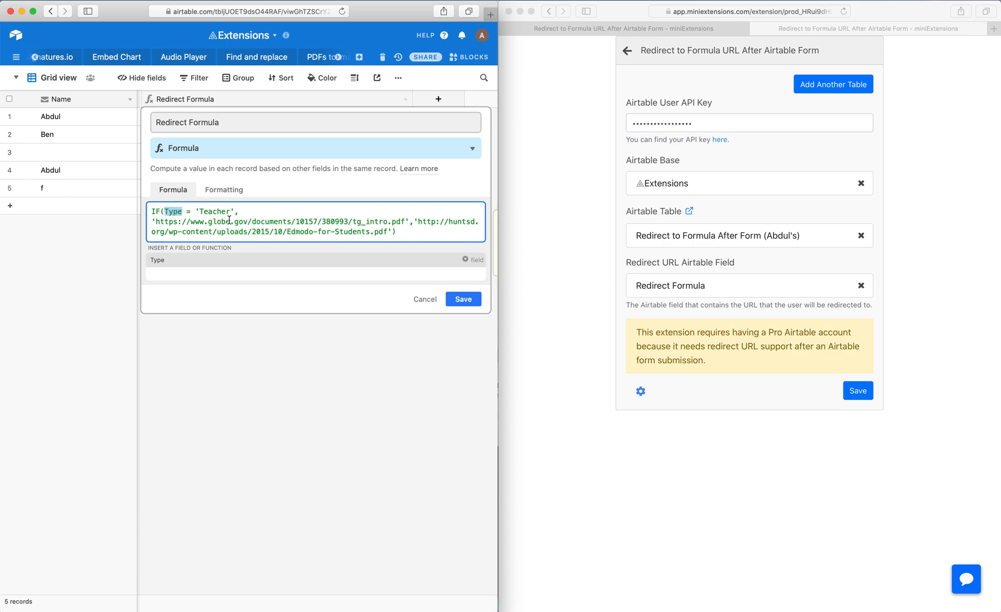
pyautogui.click(463, 298)
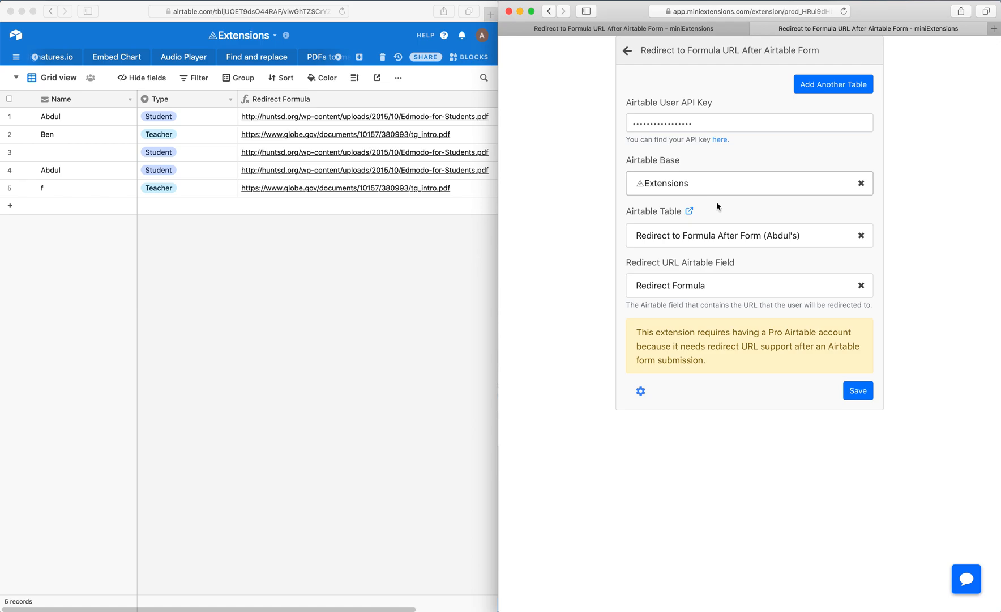
pyautogui.moveTo(640, 392)
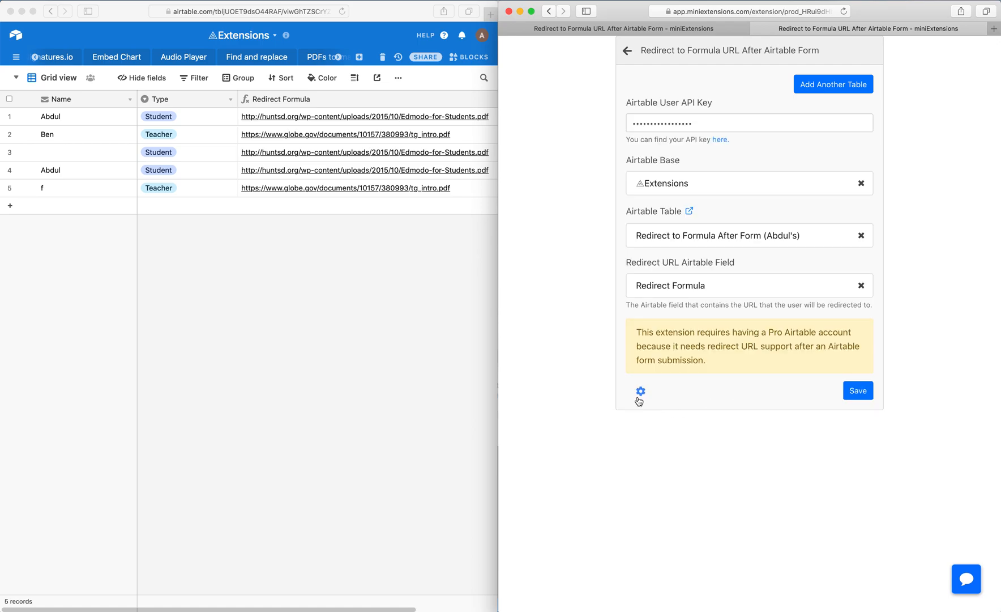
# - Copy the miniExtensions redirect URL and save it as Form 2's Redirect to URL
pyautogui.click(641, 390)
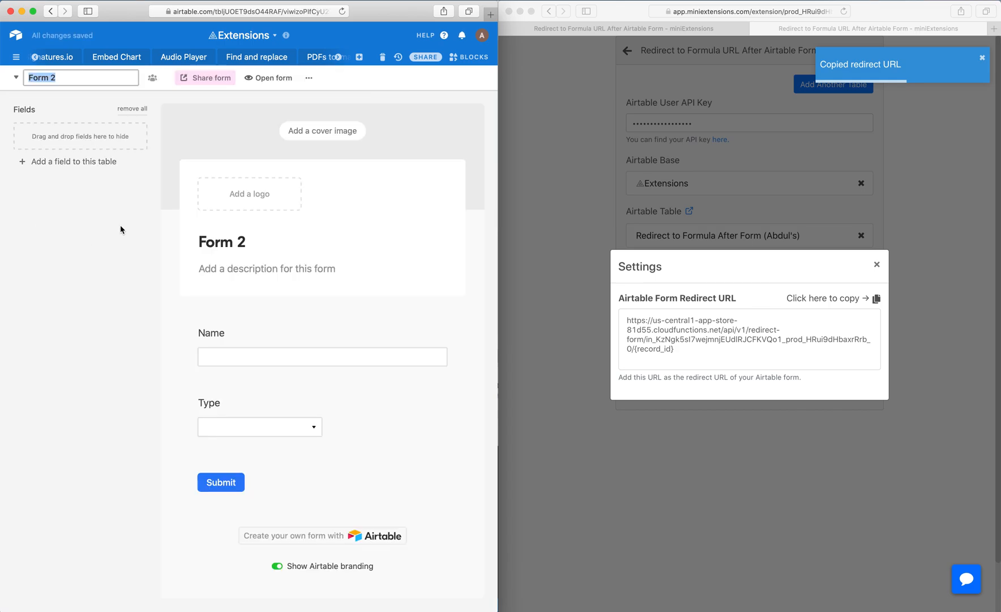
pyautogui.scroll(-3)
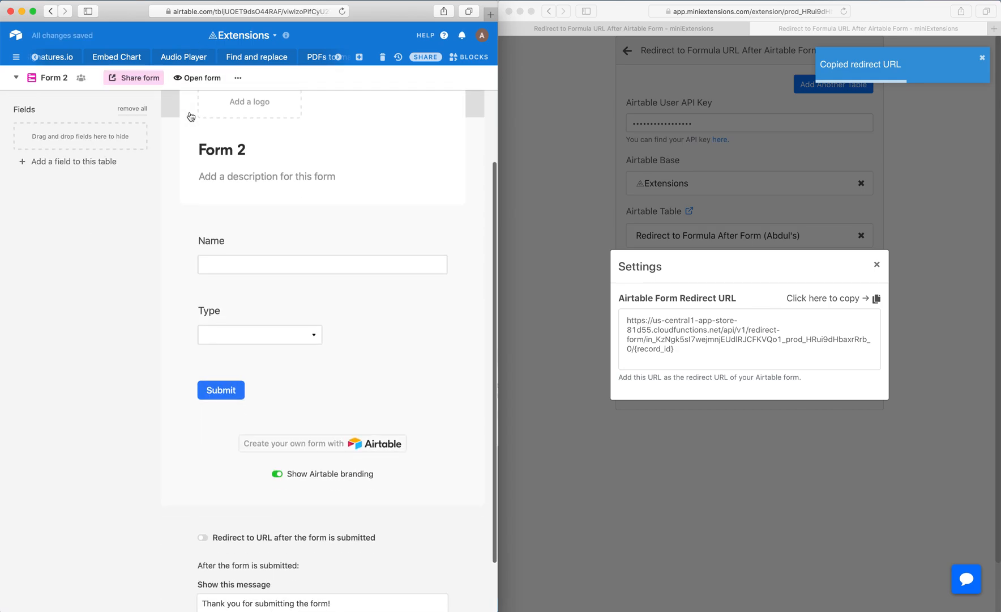
pyautogui.scroll(-3)
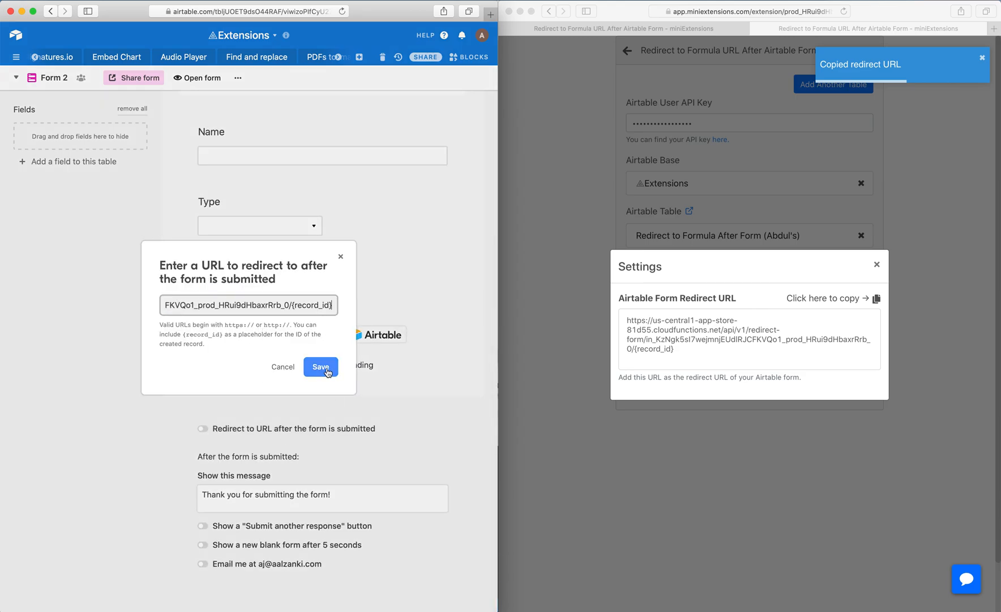
pyautogui.click(321, 366)
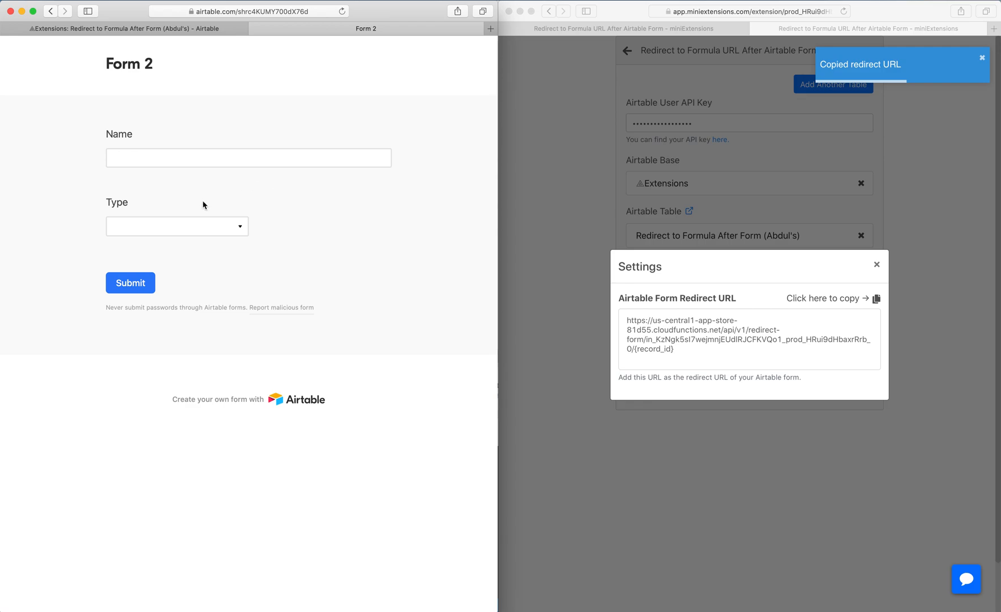
# - List Form 2's Type choices, Student and Teacher, in the live form
pyautogui.click(176, 226)
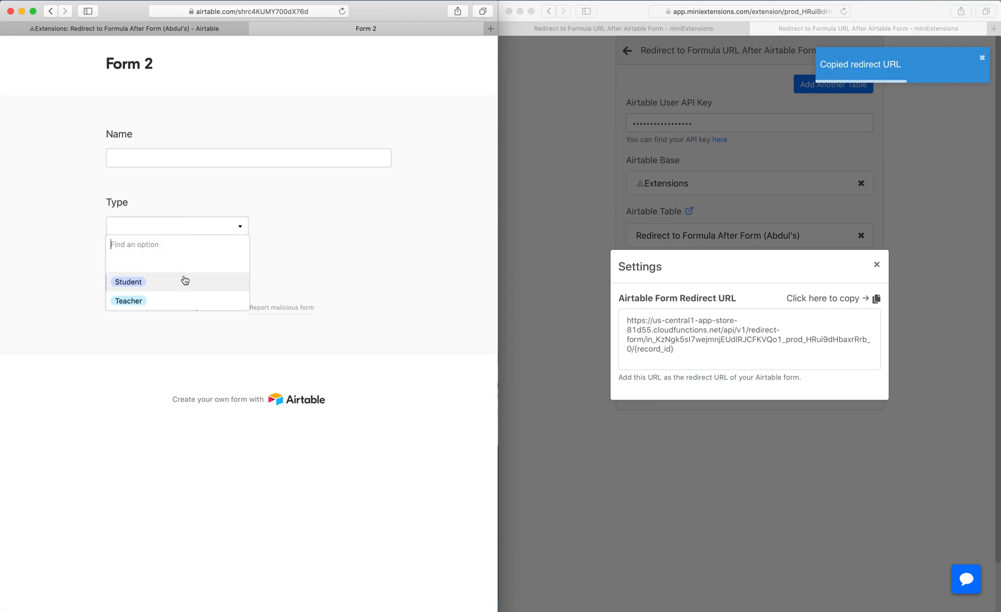